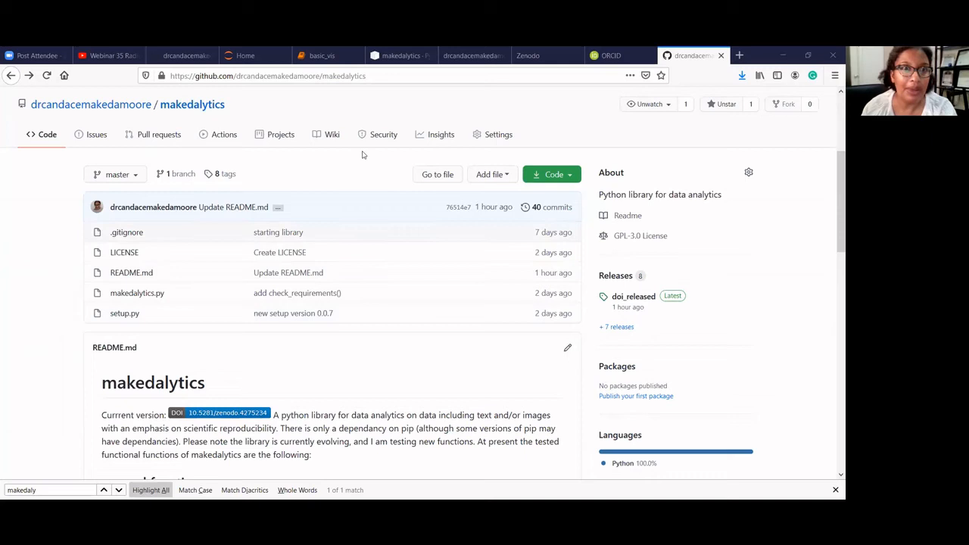
pyautogui.moveTo(358, 157)
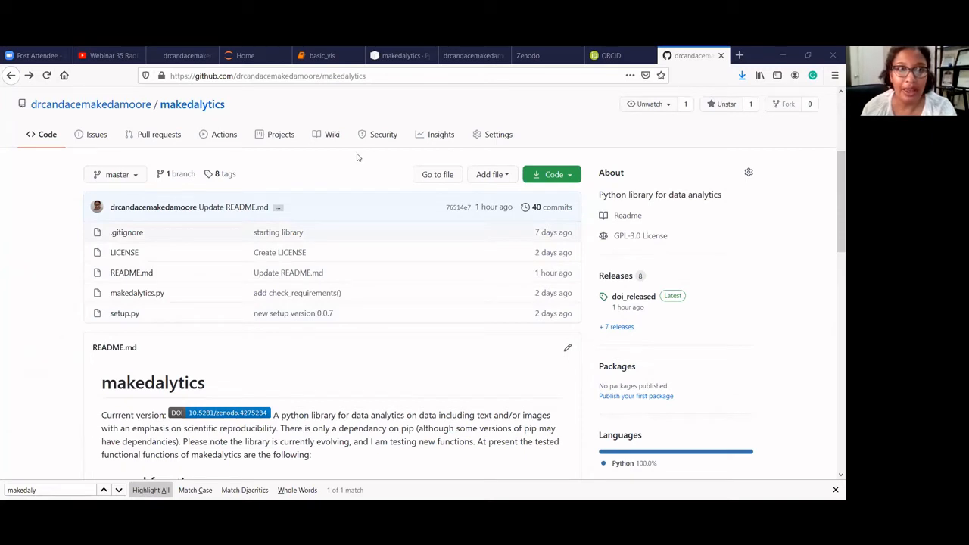
pyautogui.moveTo(296, 148)
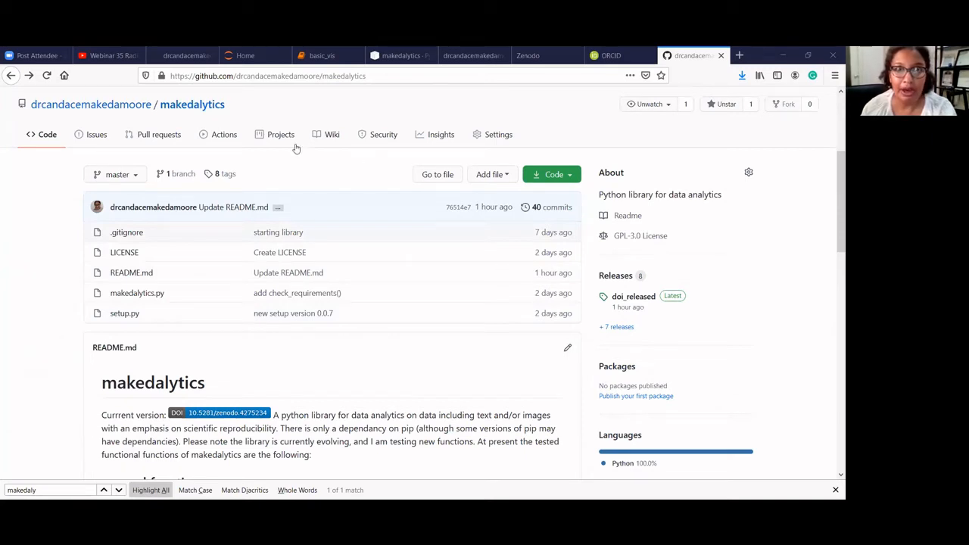